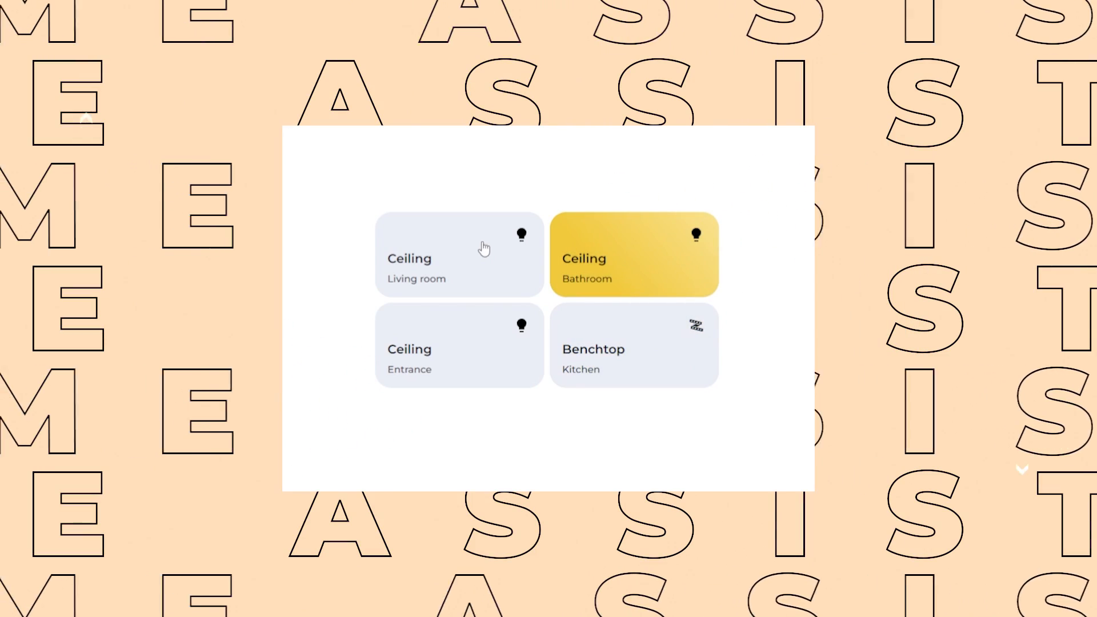
- Add a Grid card with 2 columns and pick Manual for its first item
click(458, 253)
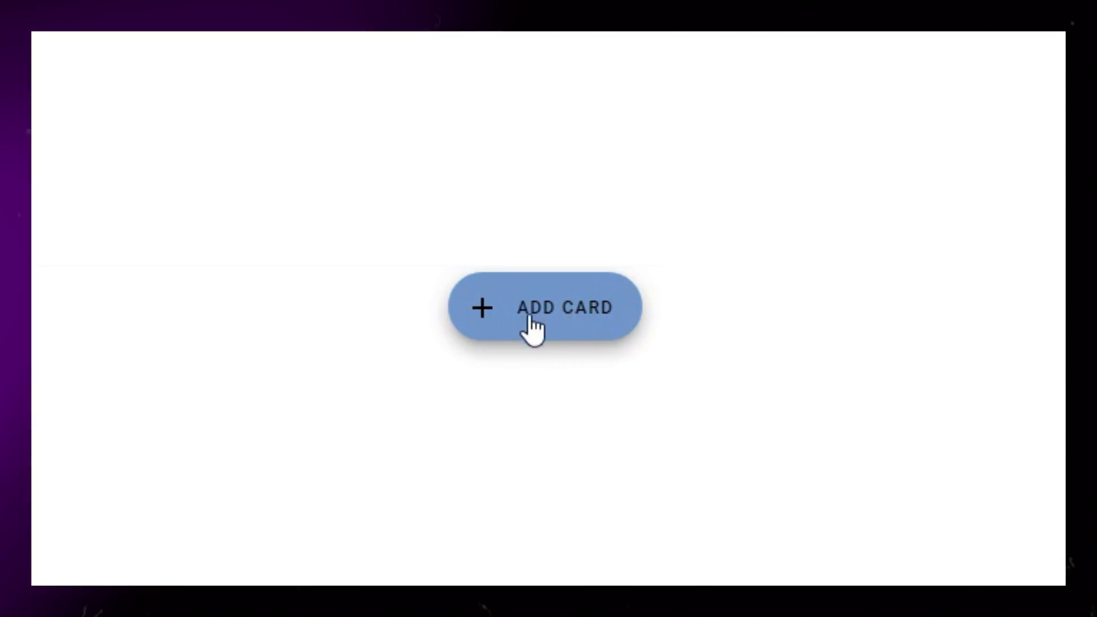
click(545, 307)
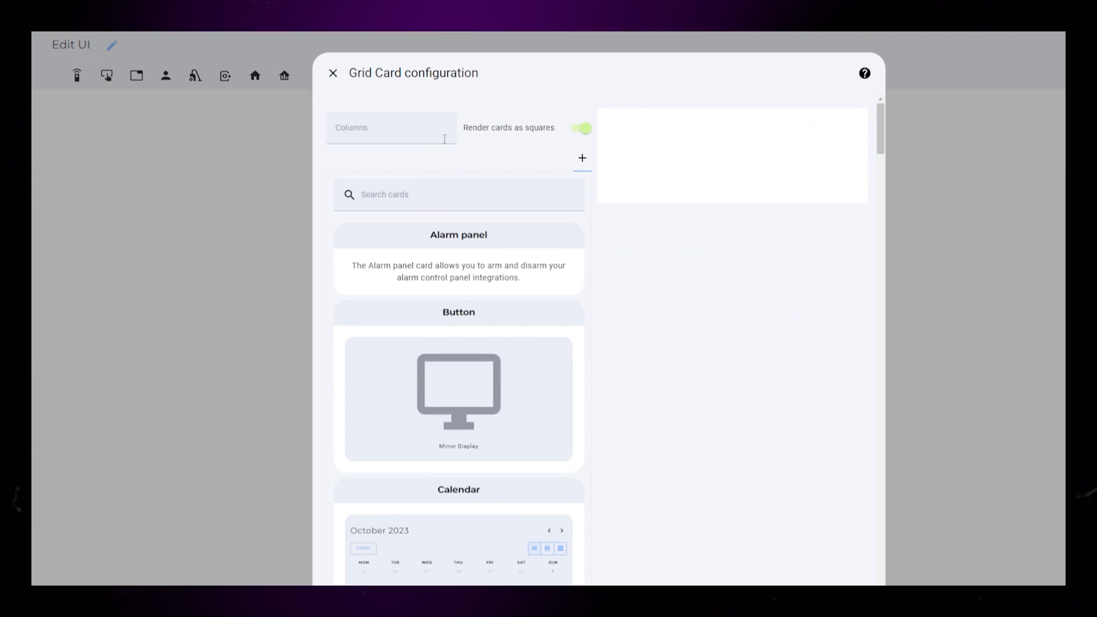
click(458, 234)
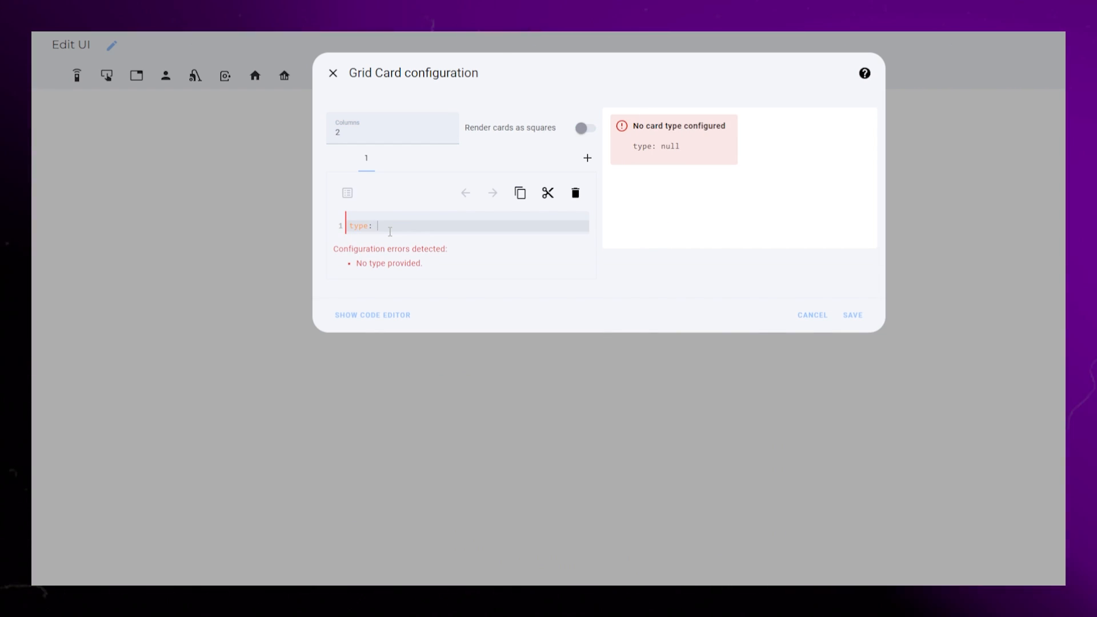
- Code a custom:button-card 'Ceiling' with mdi:lightbulb, label 'Living room', state hidden, toggle on tap
text(custom:button-ca)
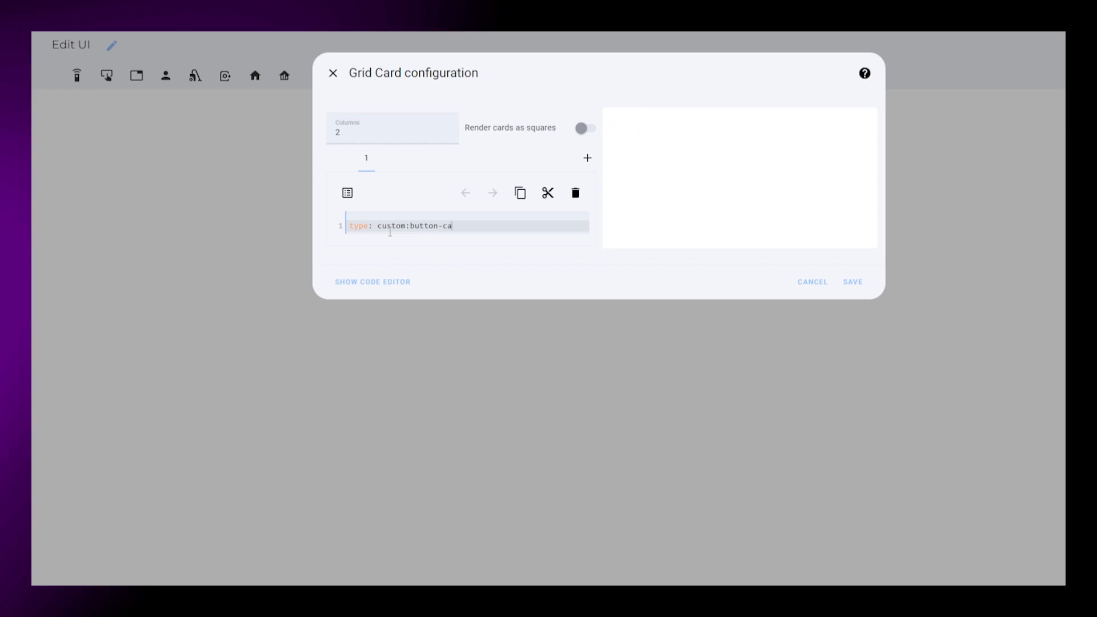
text(rd)
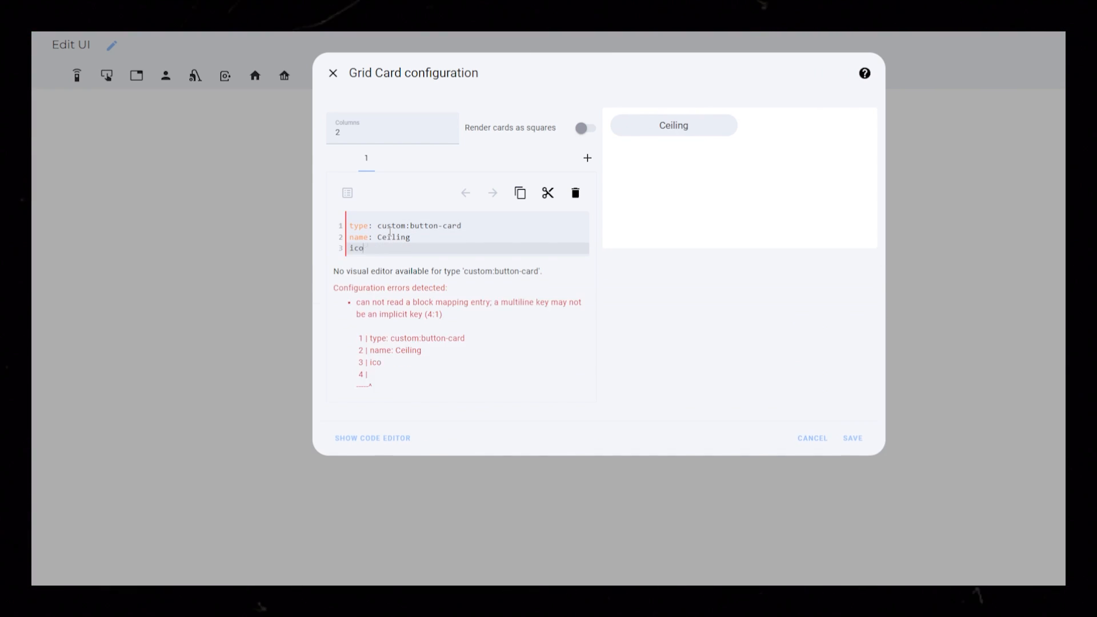
text(n: mdi:lightbulb)
text(label: Living room)
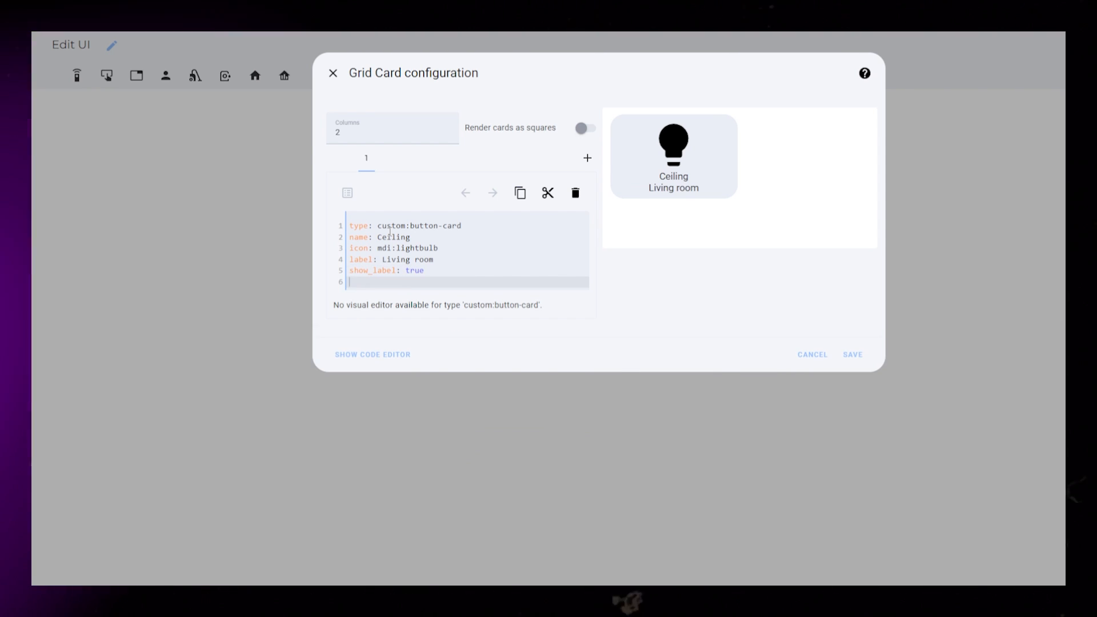
text(show_state: false)
text(entity: light.light_group_stue_oppe_taklys)
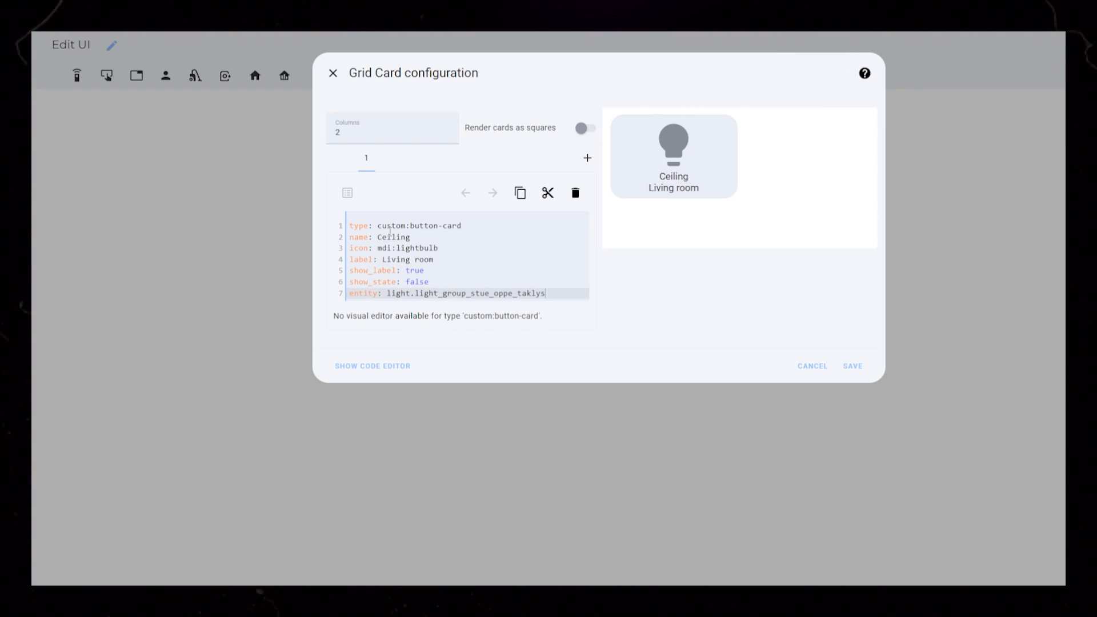
text(tap_action:)
text(action: toggle)
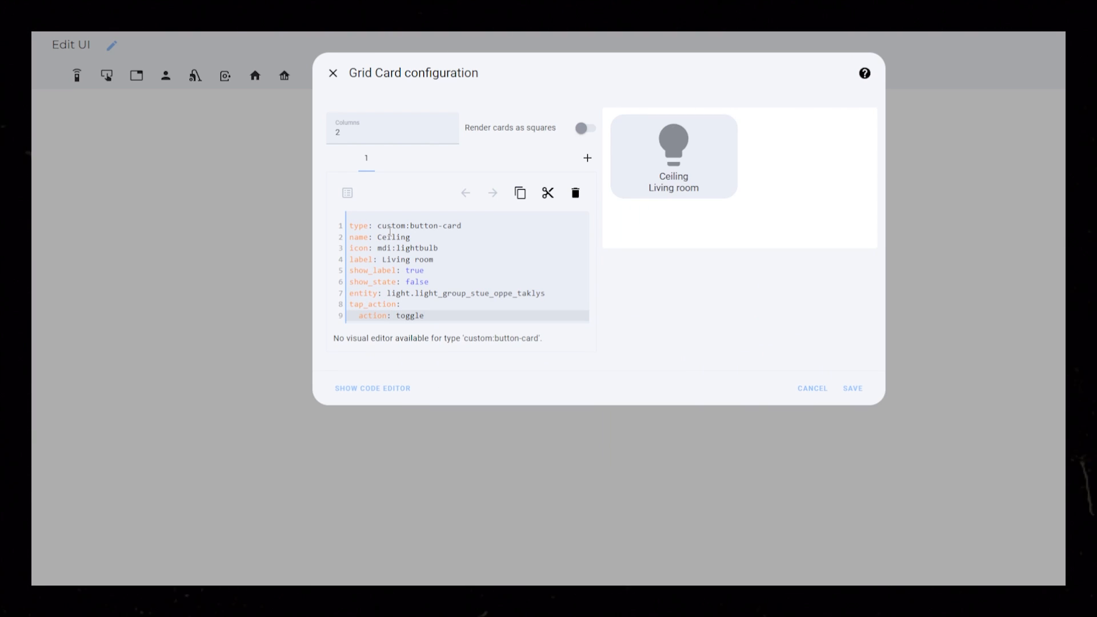
click(673, 143)
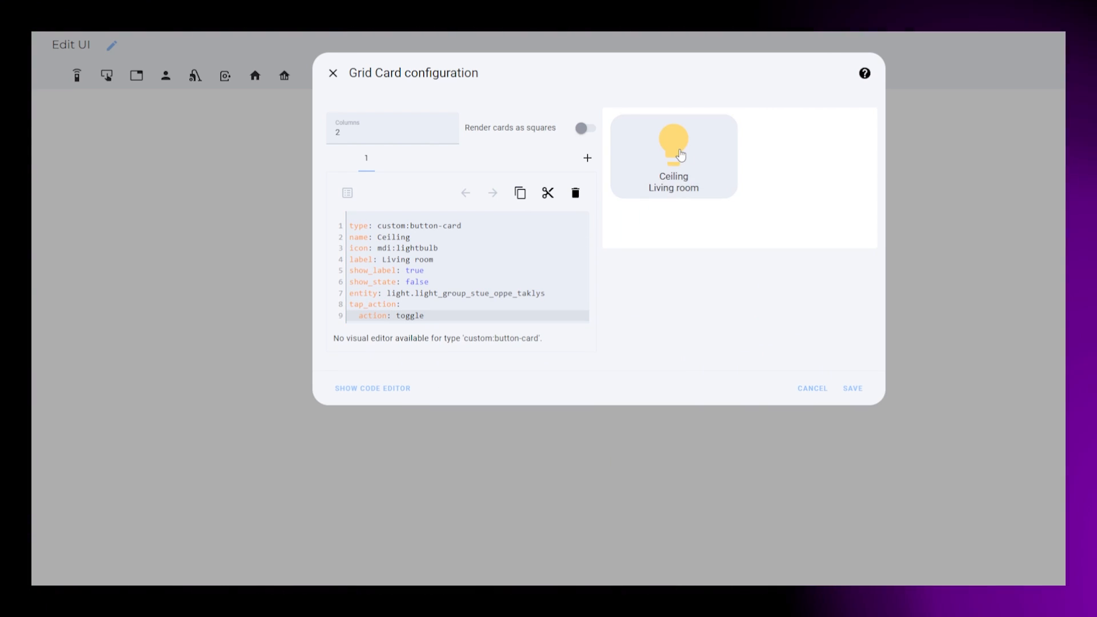
text(state:)
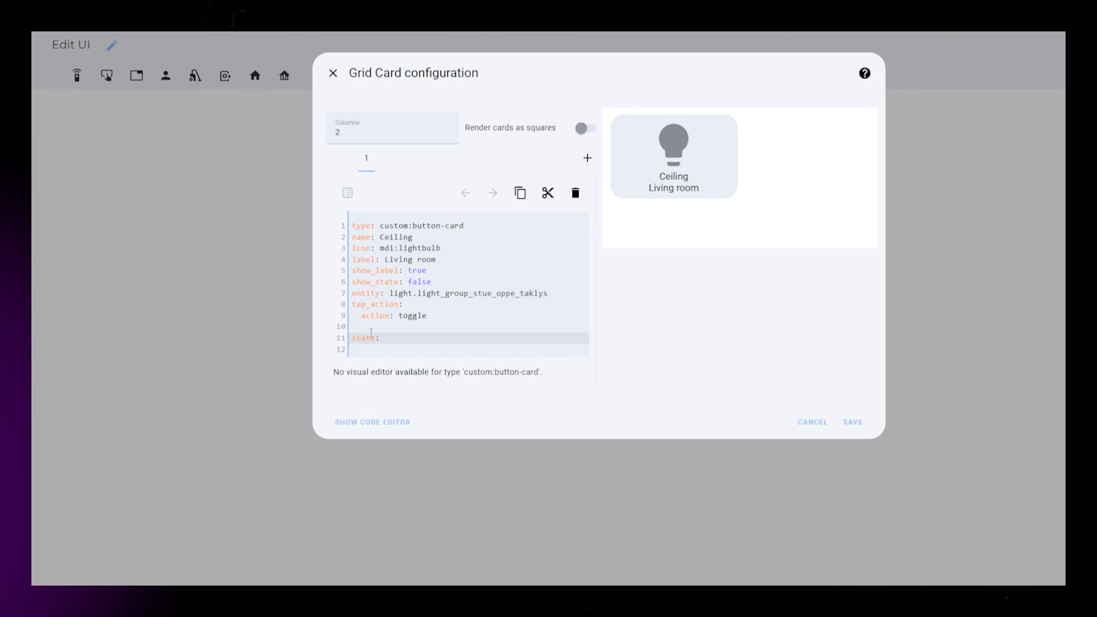
- Add a state rule for value 'on' giving the card a yellow background
text(- value: 'on')
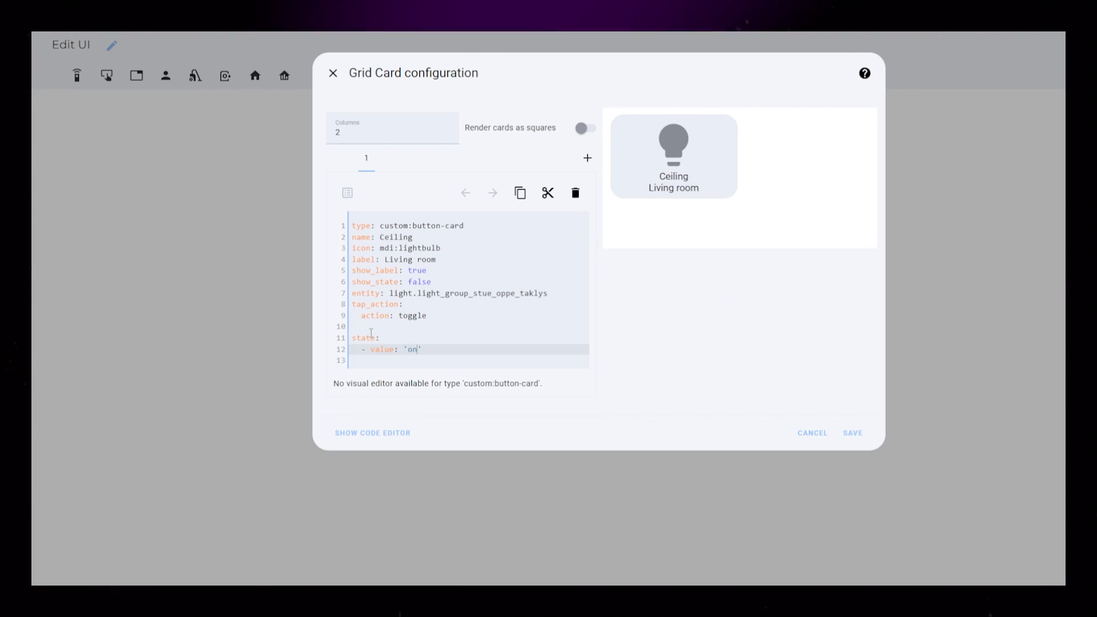
text(styles:)
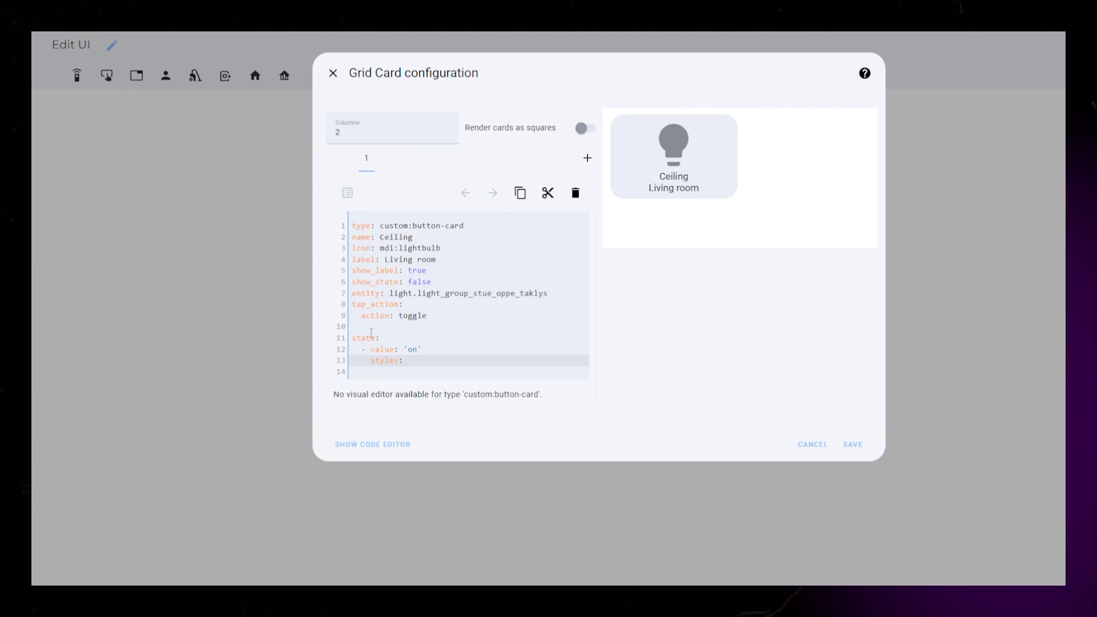
text(card:)
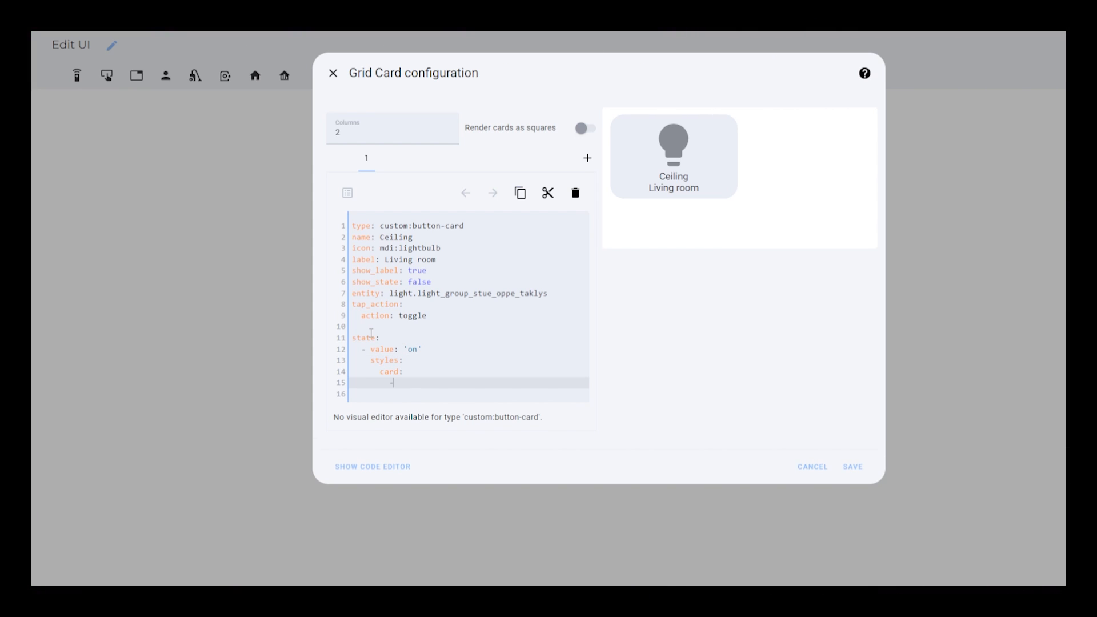
text(background: yellow)
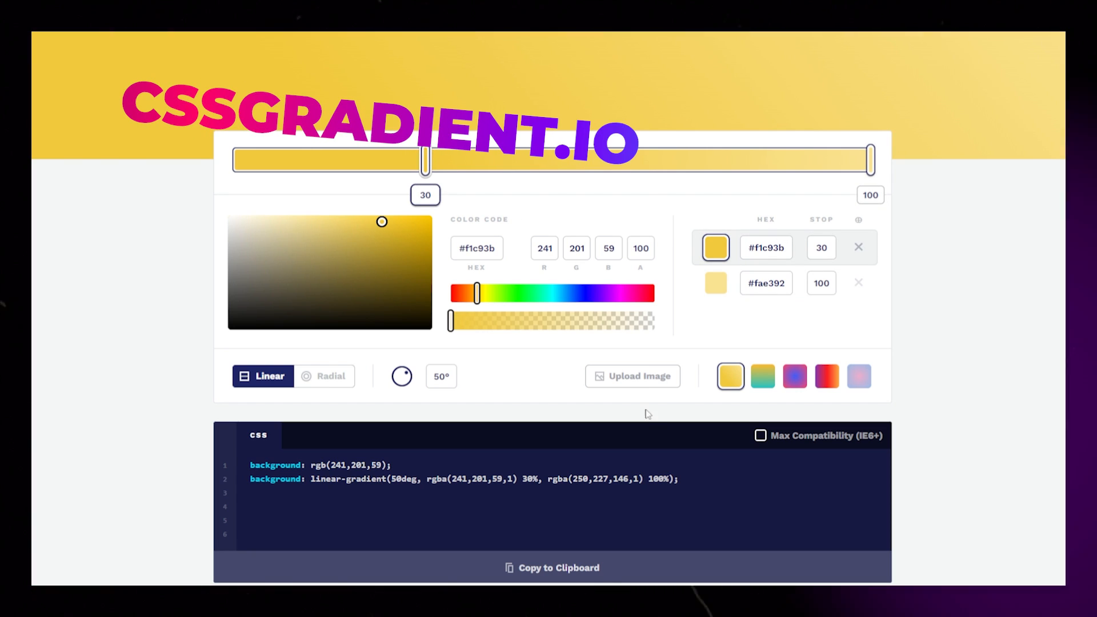
- Use the 50° #f1c93b-to-#fae392 gradient as on background, with null background when off
double_click(490, 479)
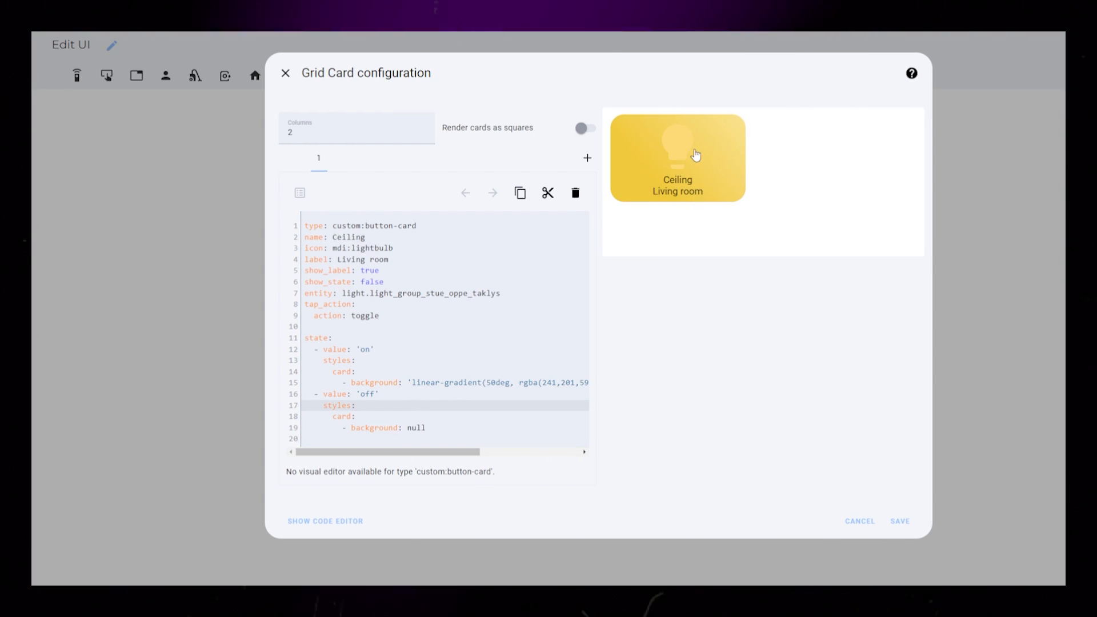
text(style)
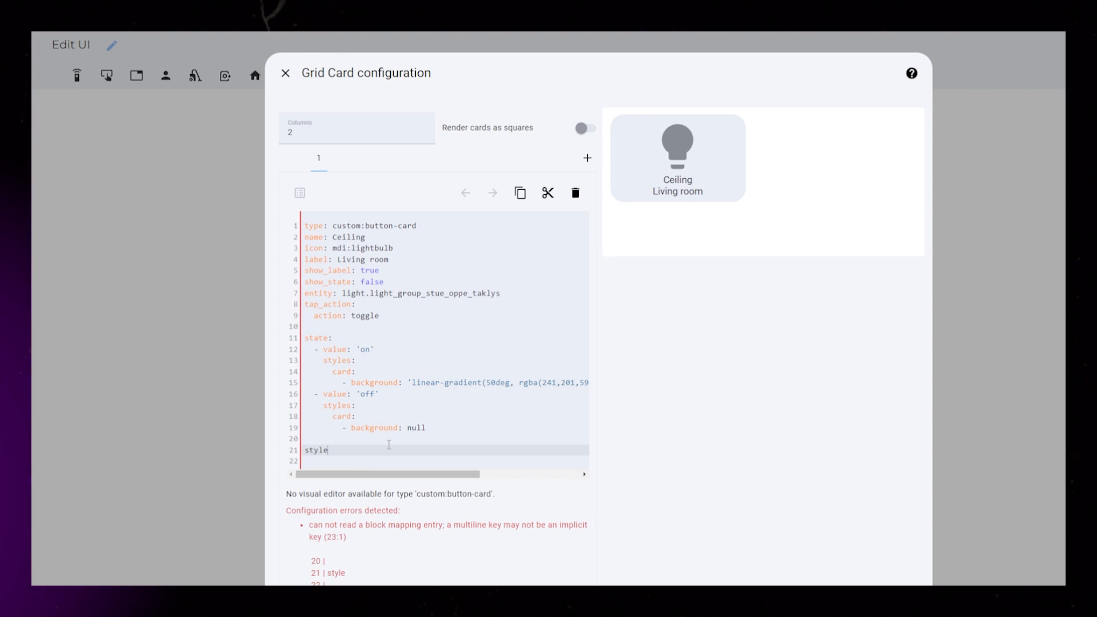
- Add styles with a one-column grid template, 30px end-aligned icon and 18px card padding
text(s:)
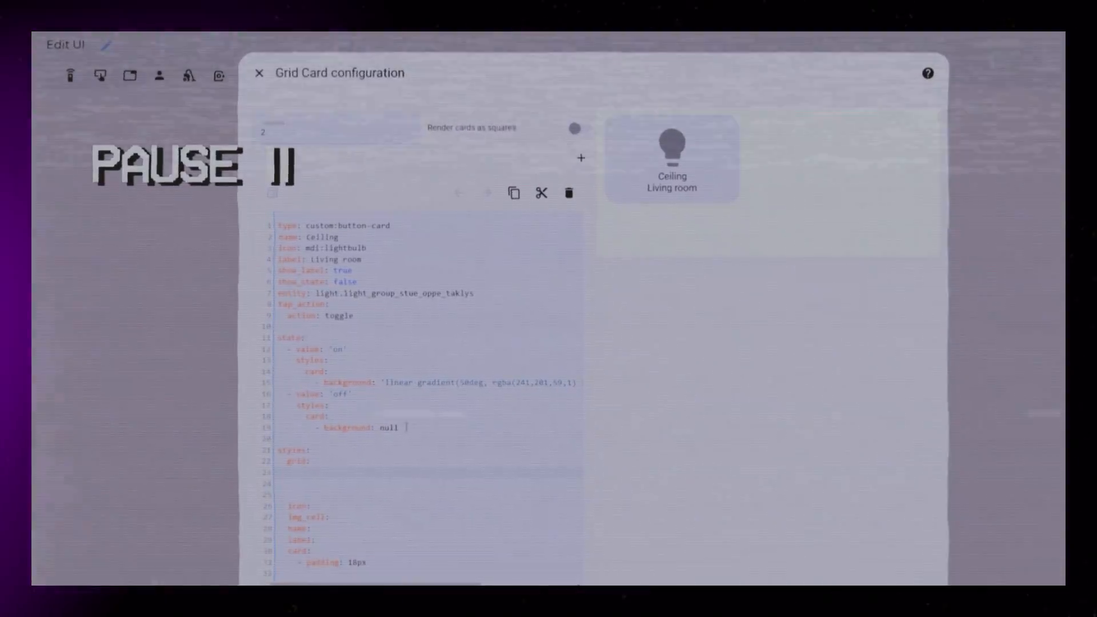
text(grid-tem)
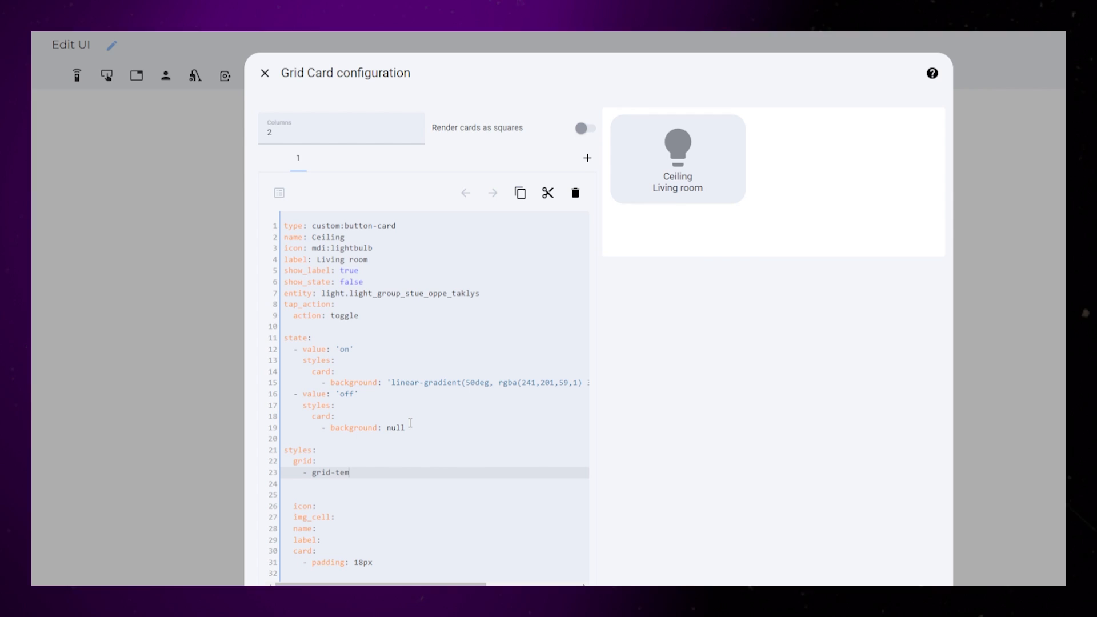
text(plate-areas: '""')
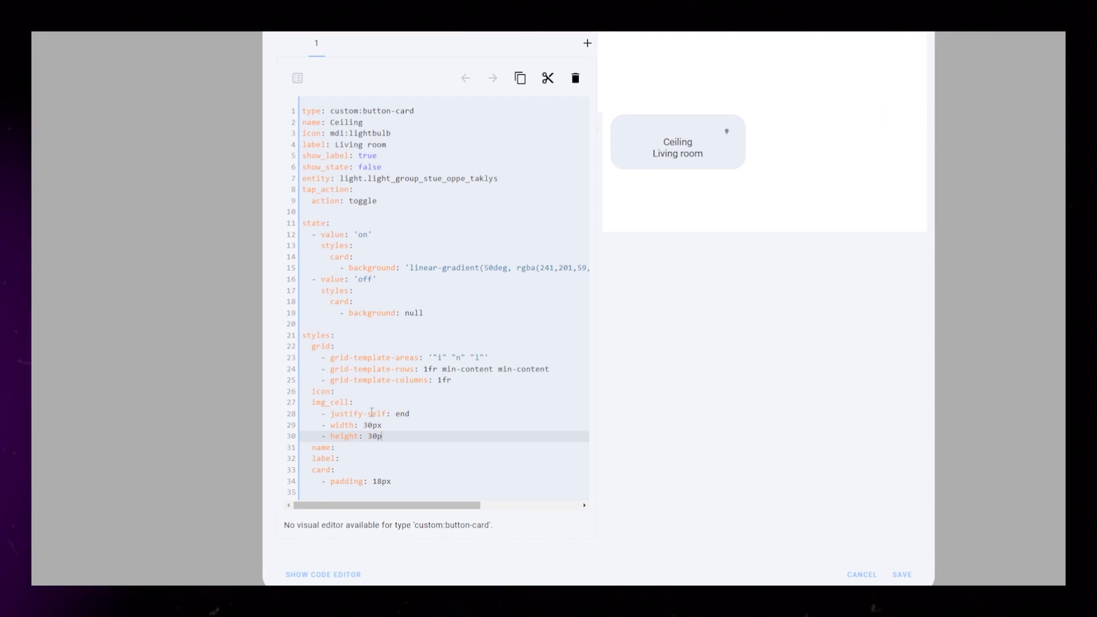
- Give the button a black 24px icon and start-aligned, larger, bolder name and label
key(Enter)
text(- justify-self:)
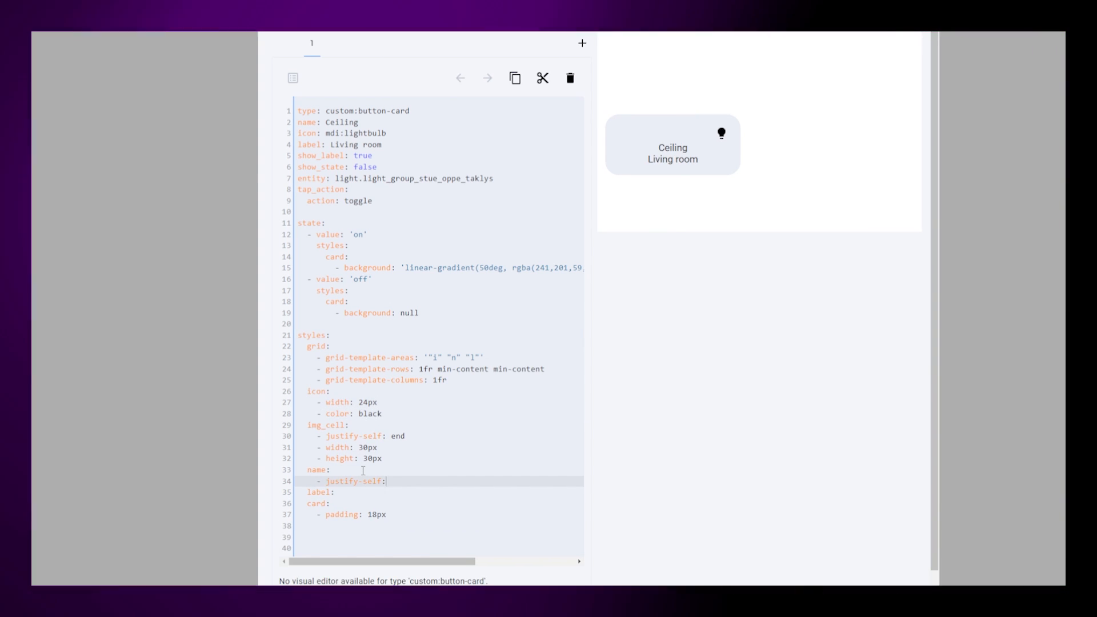
text(start)
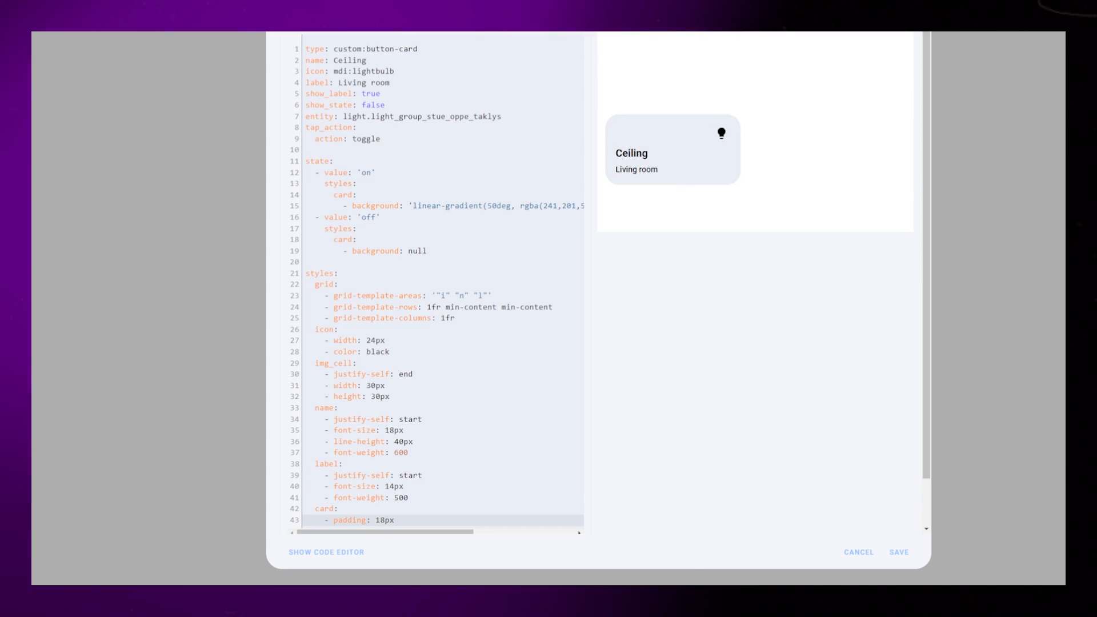
click(373, 262)
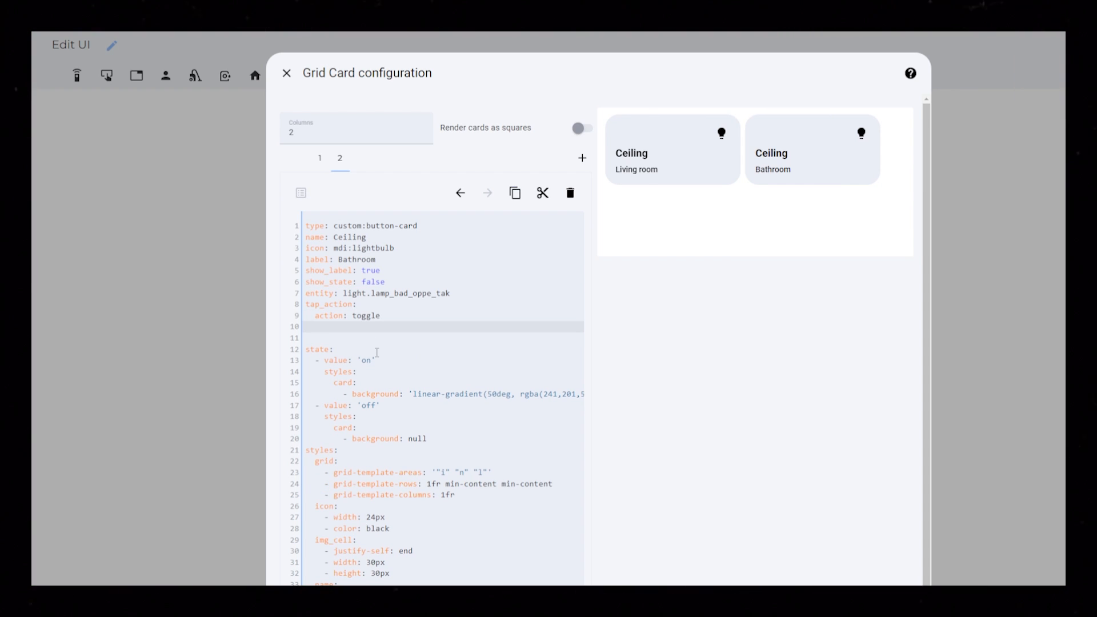
- Add hold_action: more-info so holding a Ceiling button opens the light's details popup
text(hold_action:)
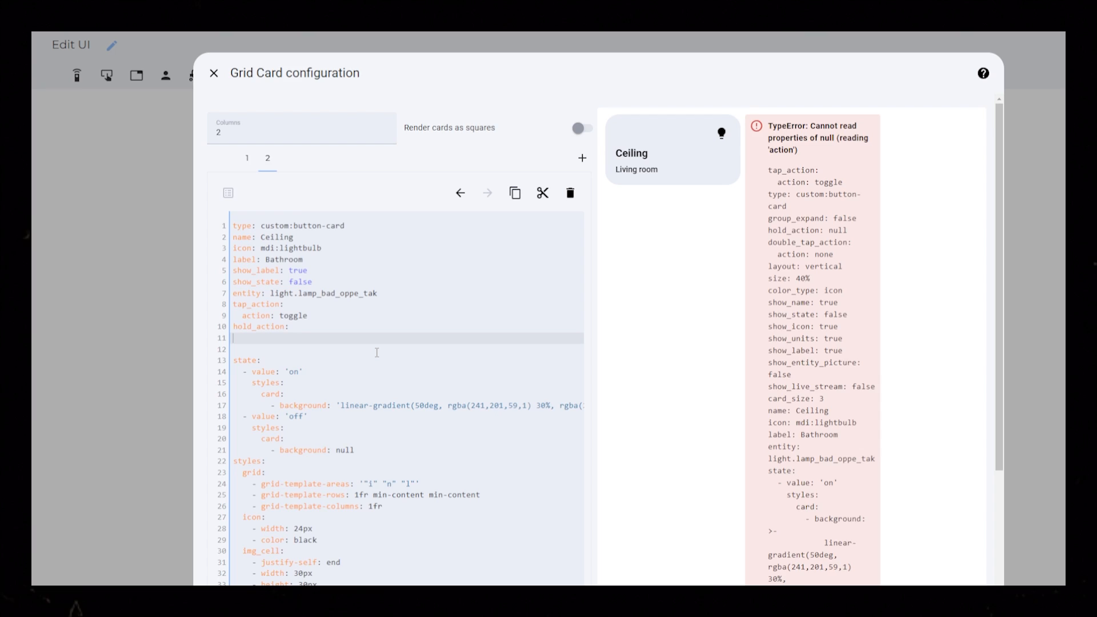
click(362, 158)
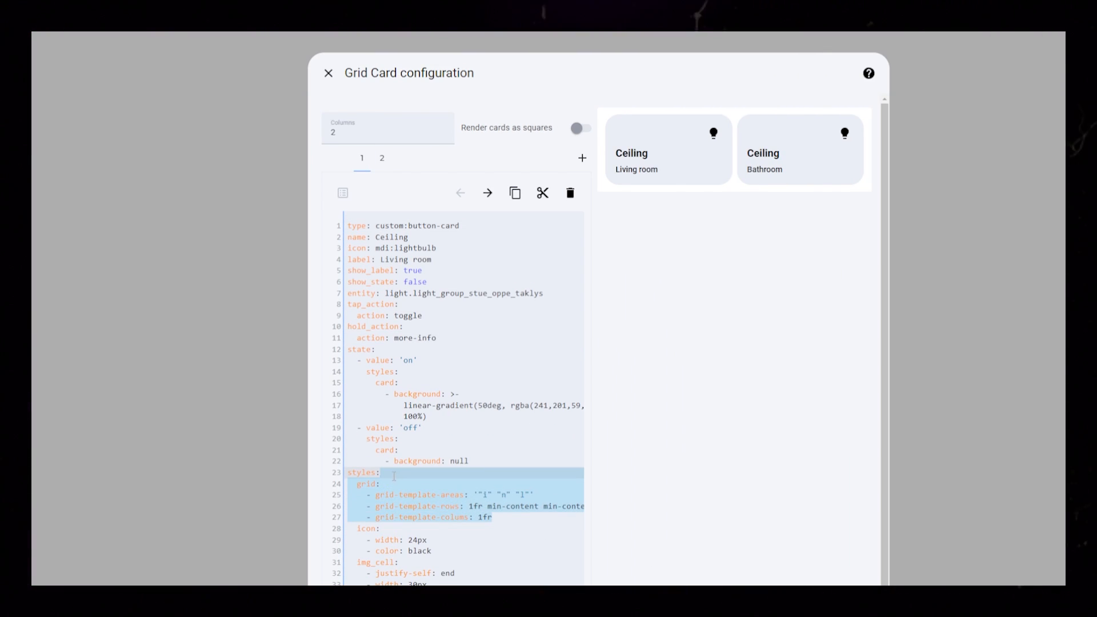
- Save the four-button grid, then hold Entrance Ceiling to show its 76% brightness popup
click(382, 157)
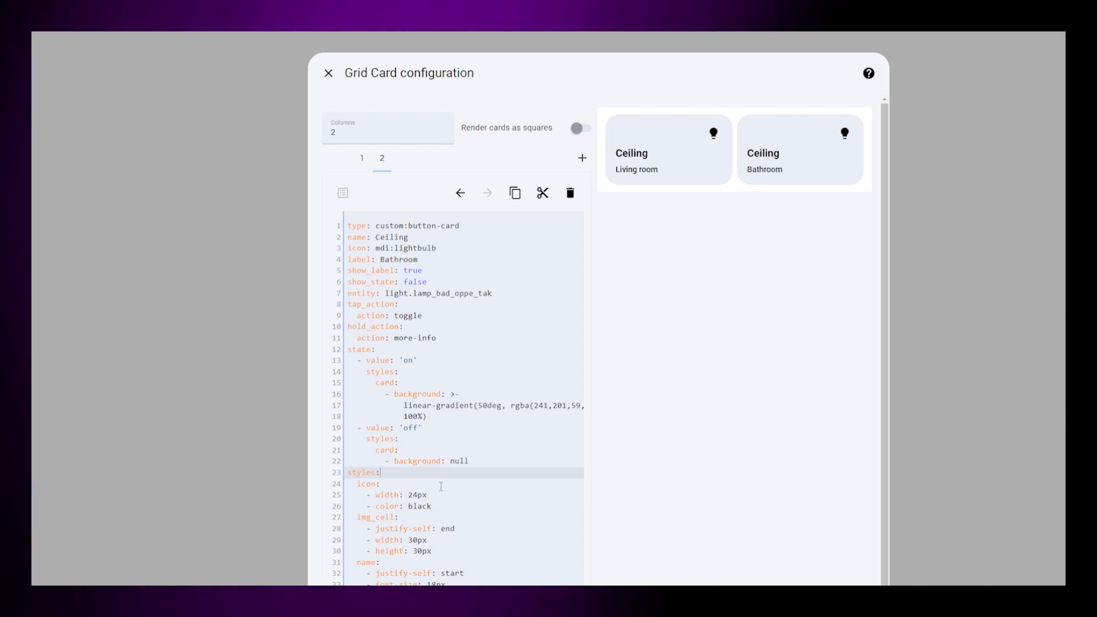
click(327, 72)
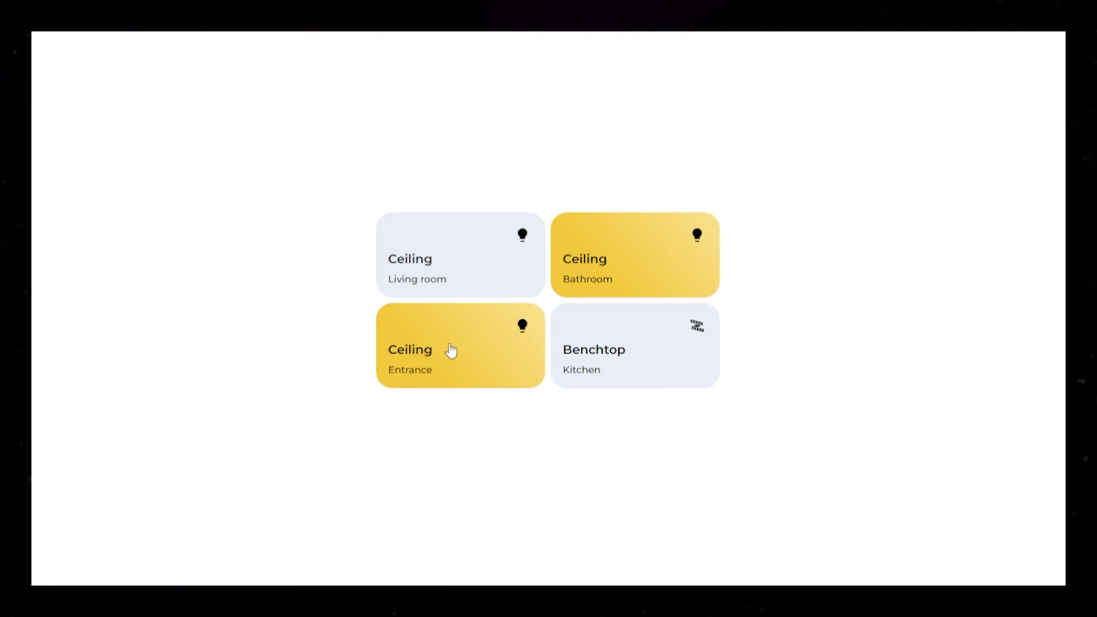
click(459, 350)
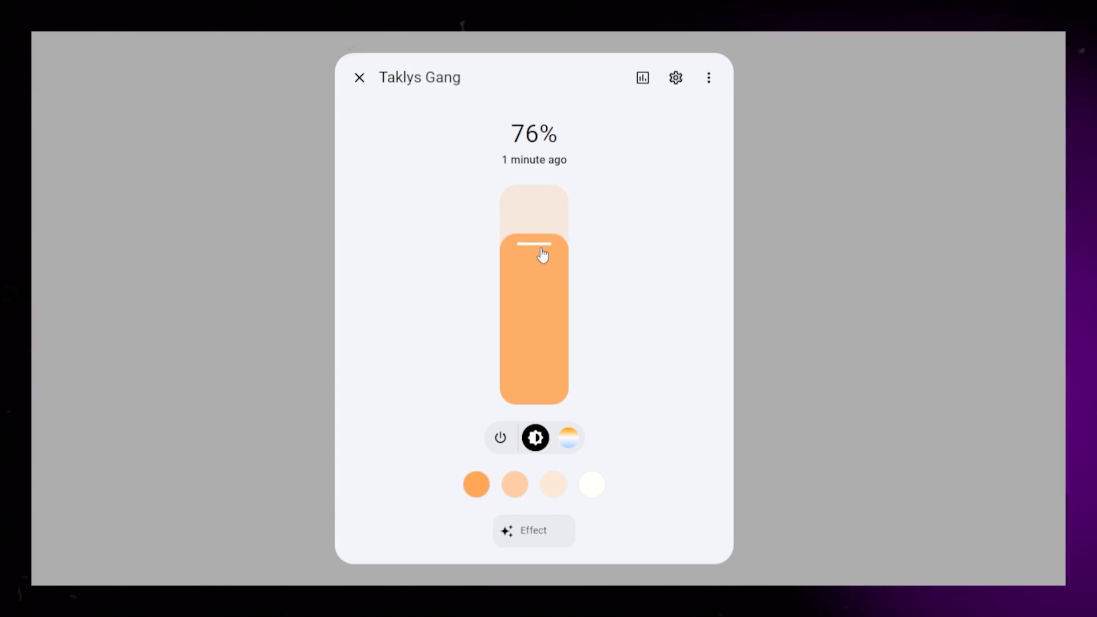